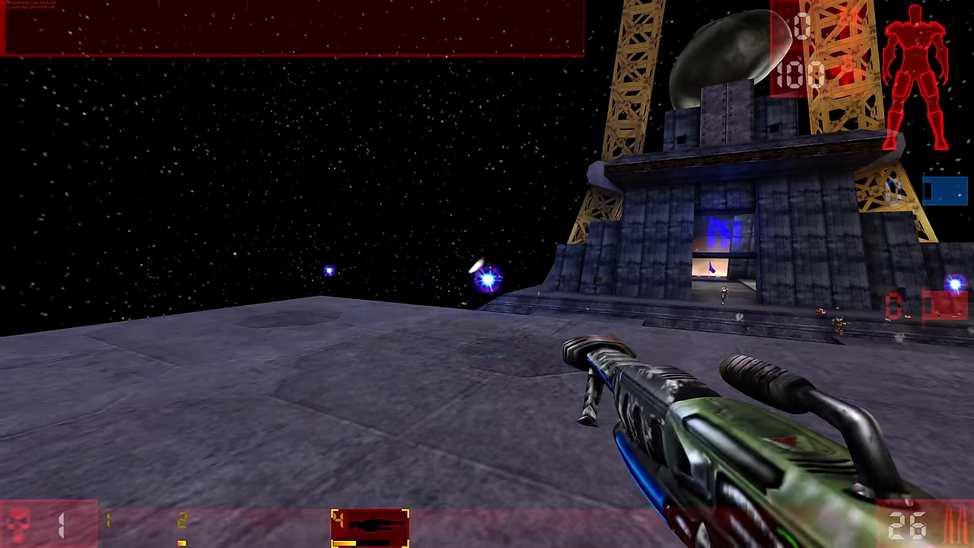
click(487, 274)
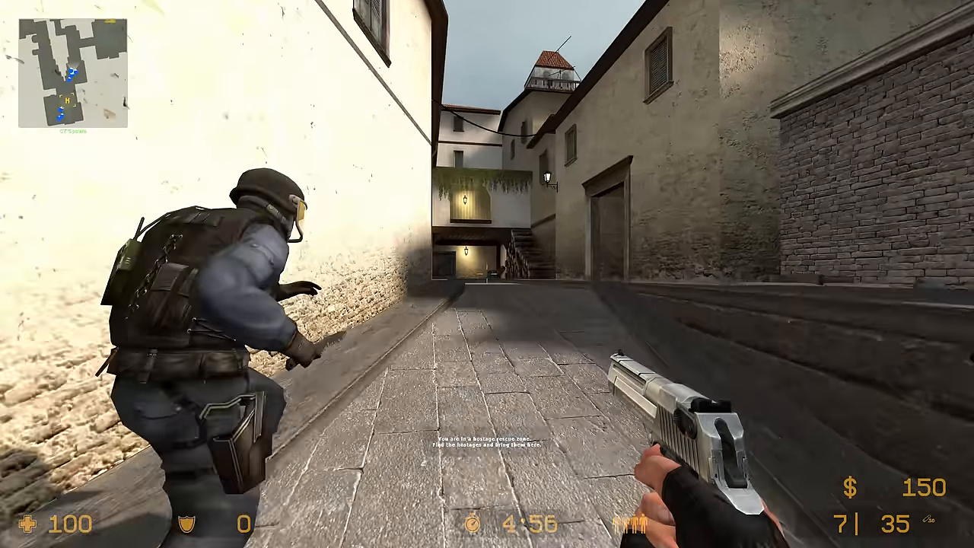
mouse_move(487, 274)
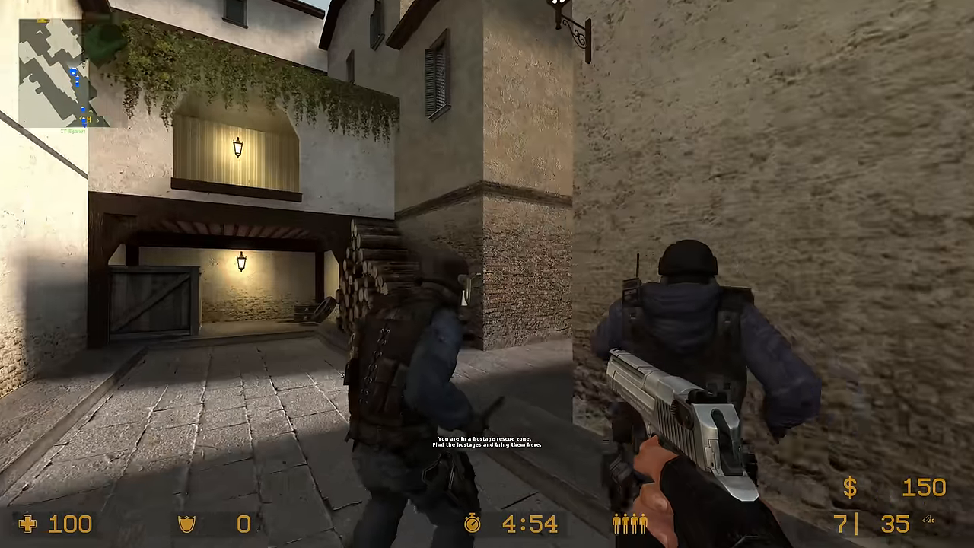